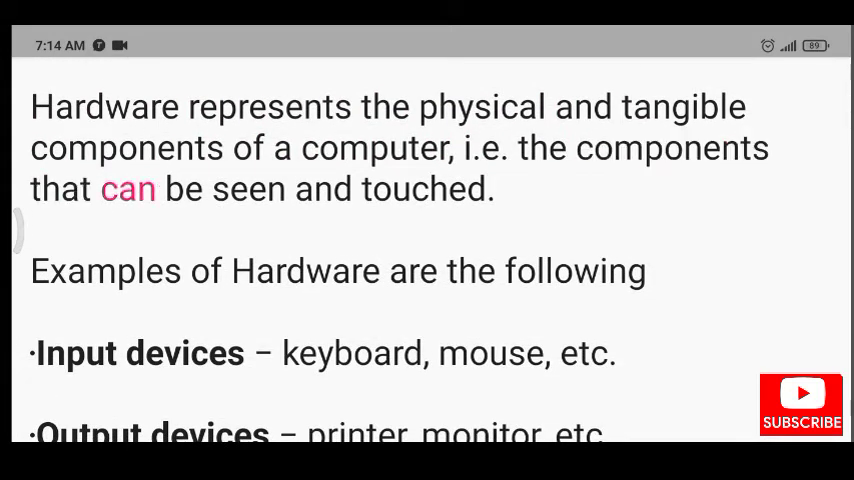
# Step: Scroll through the hardware definition and examples list while it is read aloud, reaching the relationship heading
pyautogui.scroll(-3)
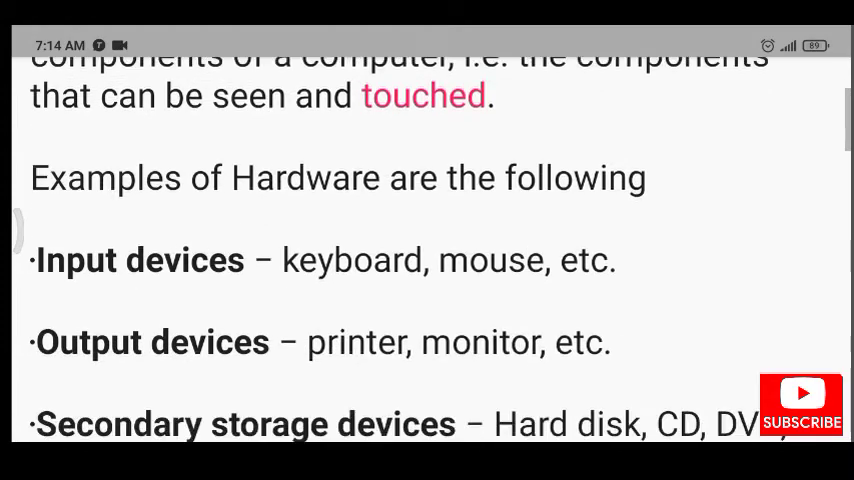
pyautogui.scroll(3)
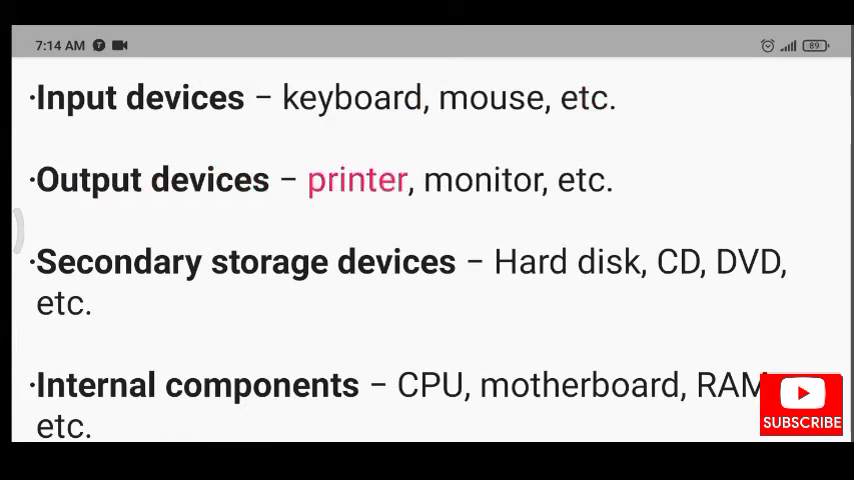
pyautogui.scroll(3)
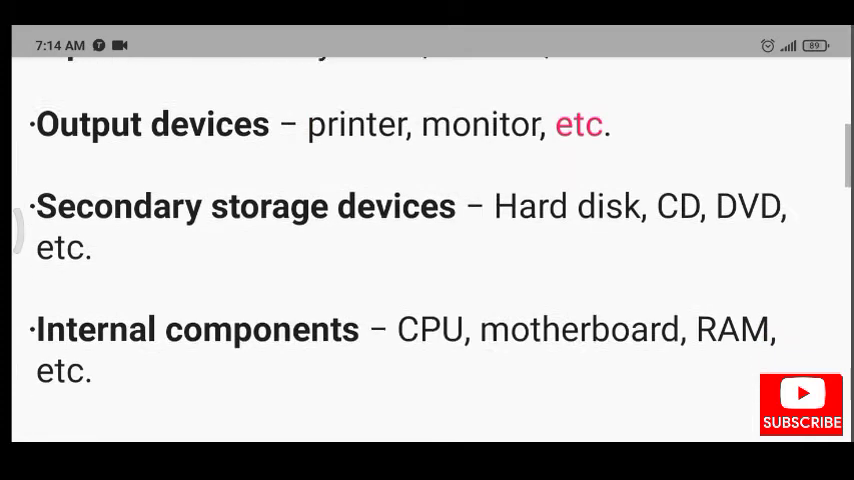
pyautogui.scroll(3)
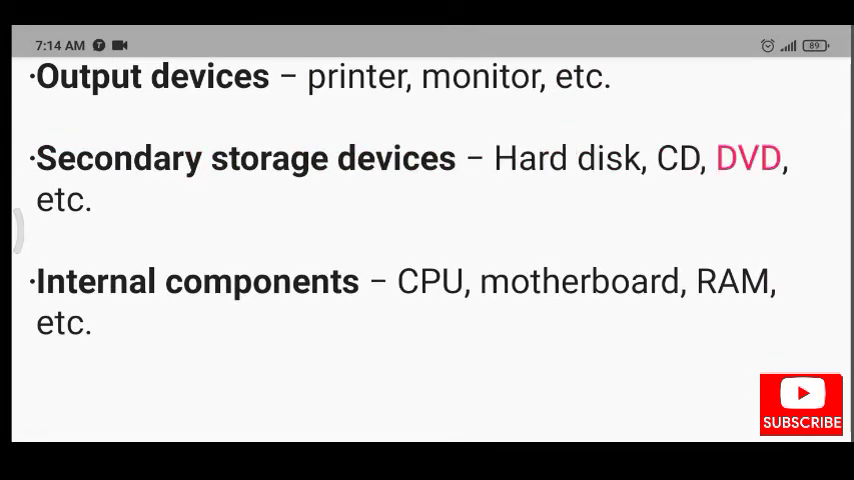
pyautogui.scroll(-3)
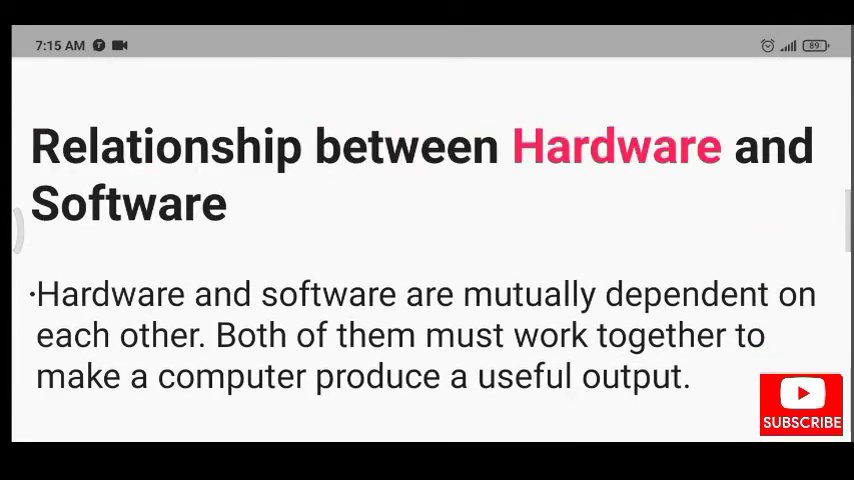
# Step: Scroll past the mutual-dependence bullets to the point about loading relevant software into hardware
pyautogui.scroll(-3)
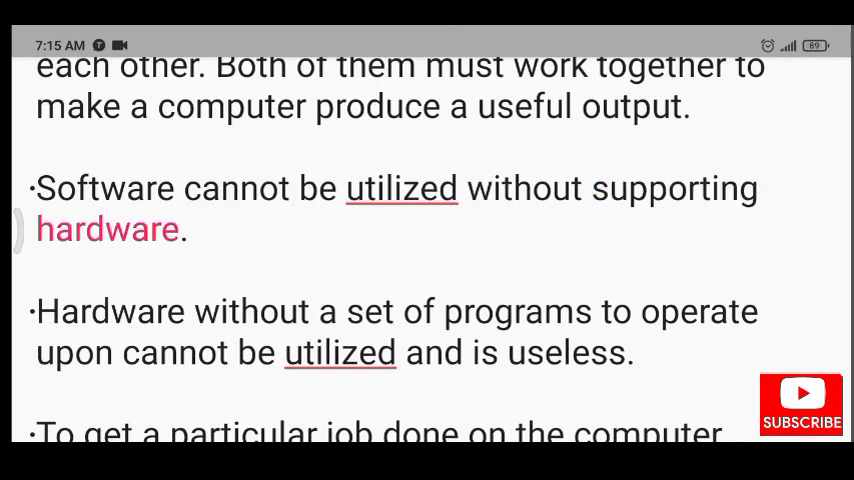
pyautogui.scroll(3)
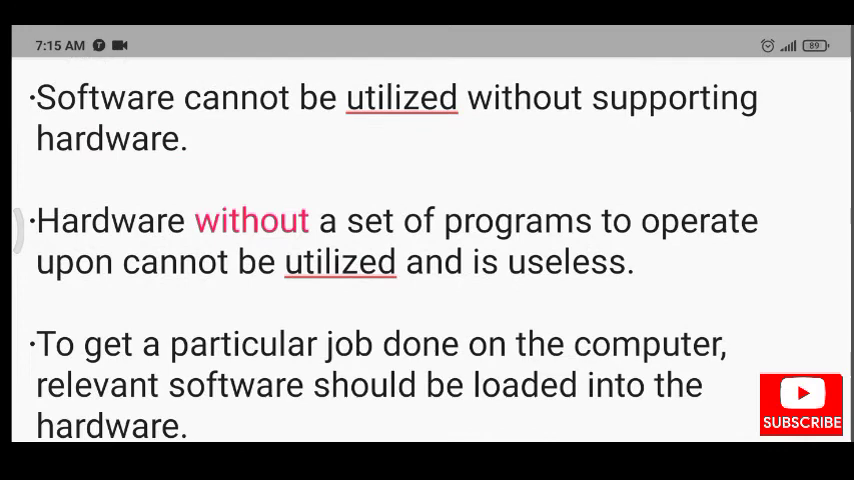
pyautogui.scroll(3)
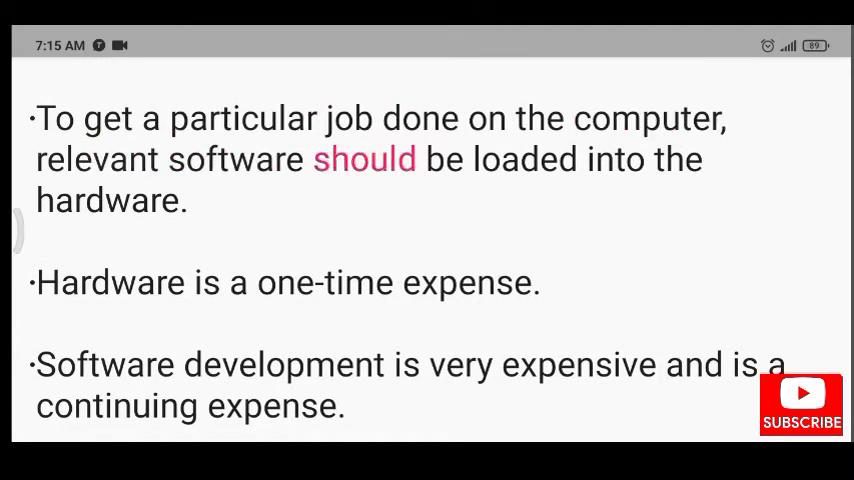
# Step: Scroll through the remaining bullets to the heart-and-soul point and place the cursor after its final period
pyautogui.scroll(3)
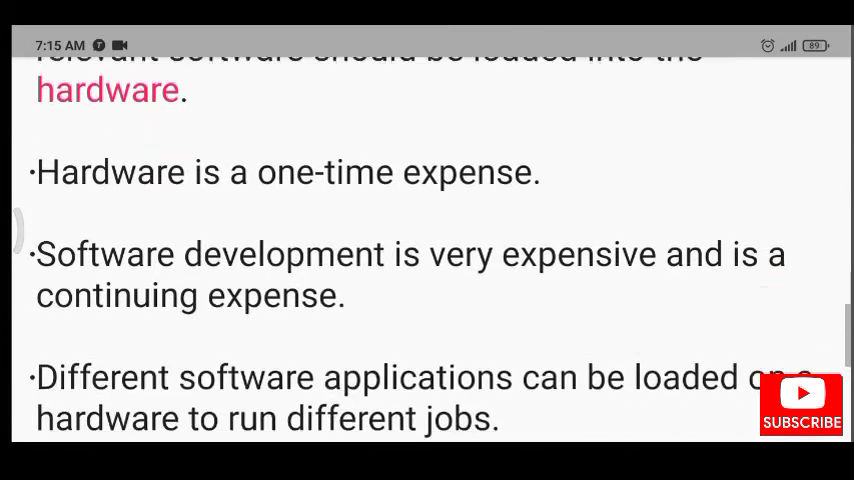
pyautogui.scroll(3)
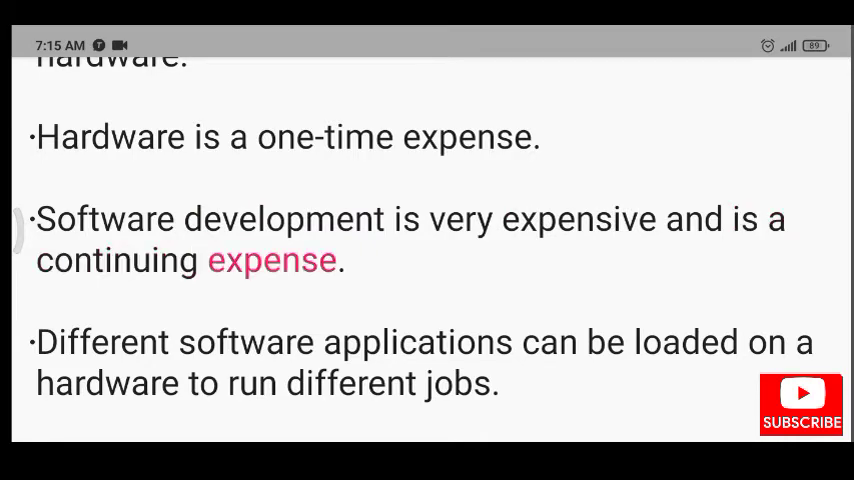
pyautogui.scroll(-3)
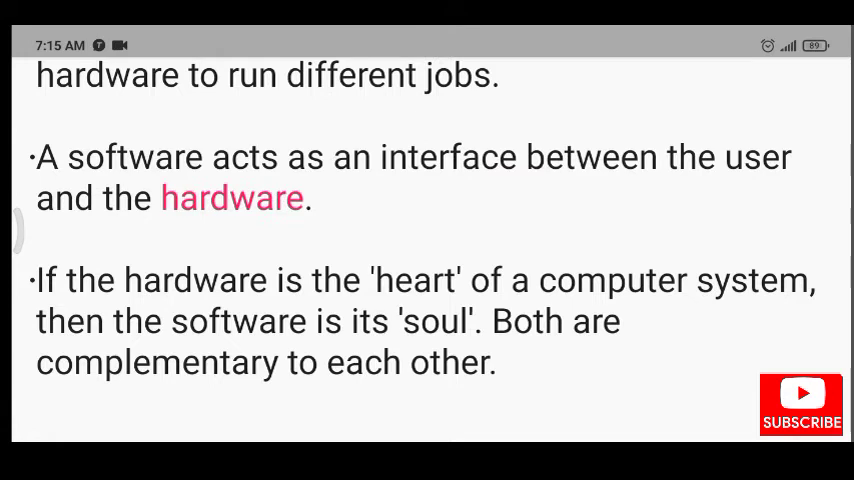
pyautogui.scroll(3)
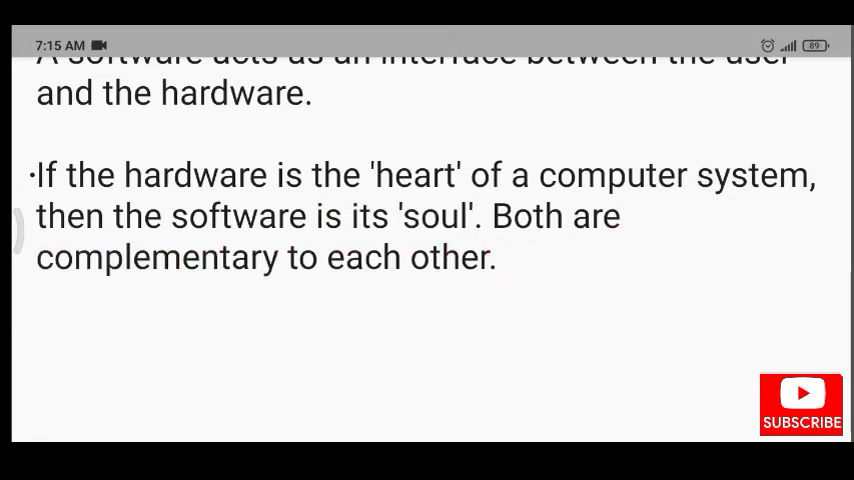
pyautogui.click(497, 257)
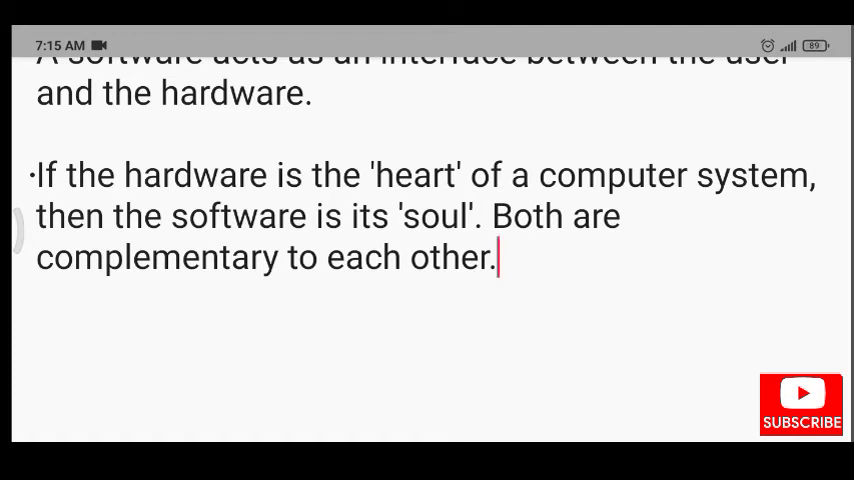